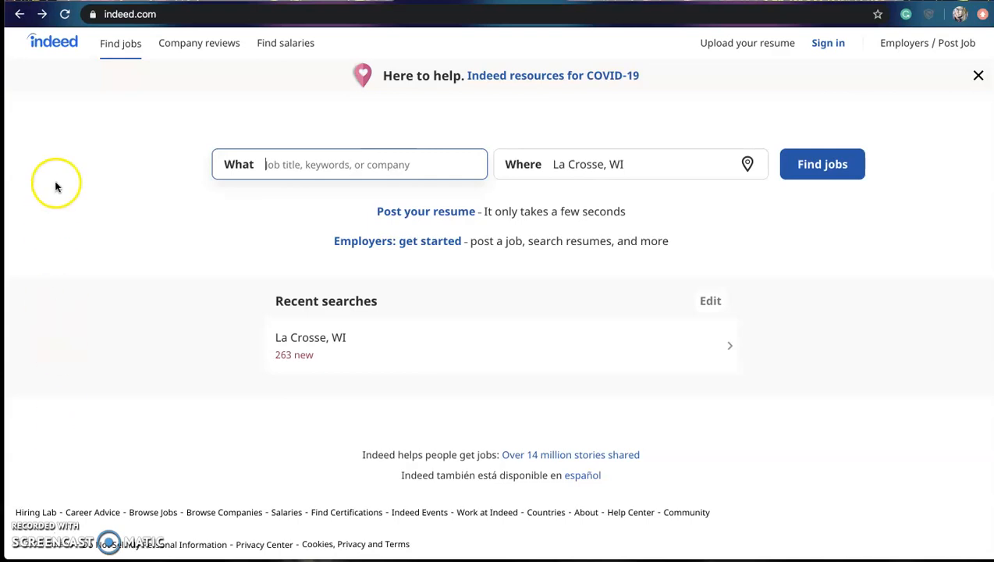
mouse_move(92, 34)
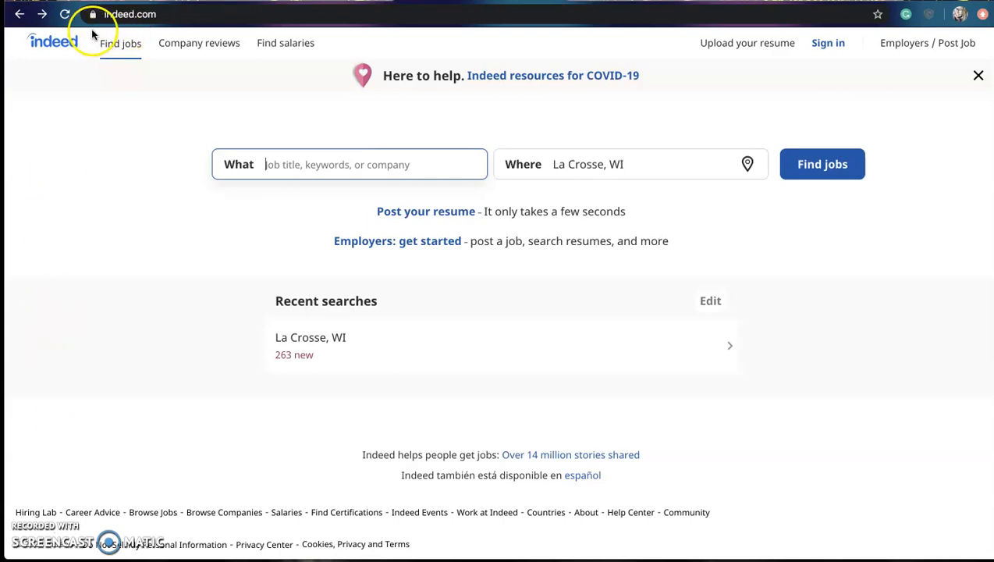
mouse_move(117, 14)
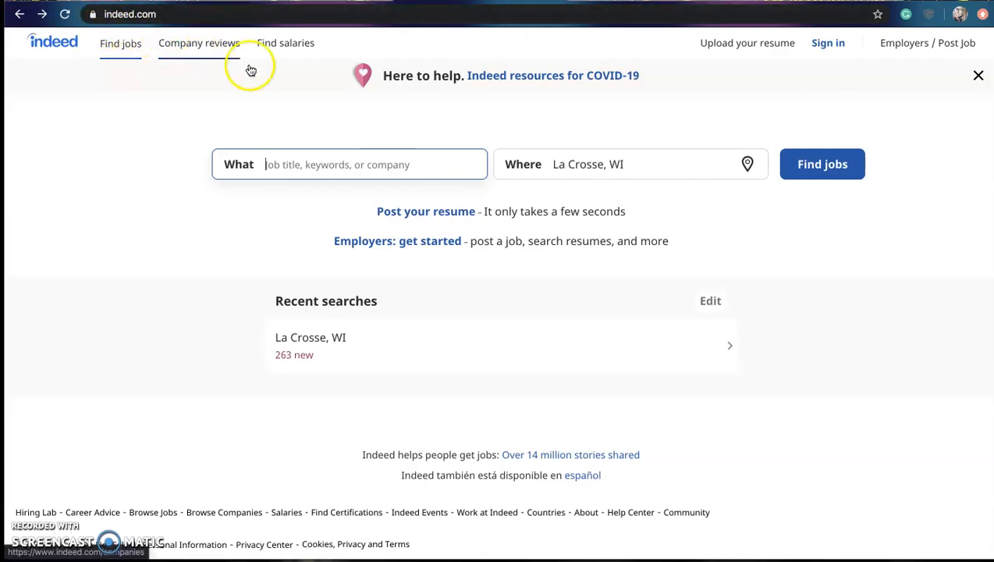
mouse_move(640, 293)
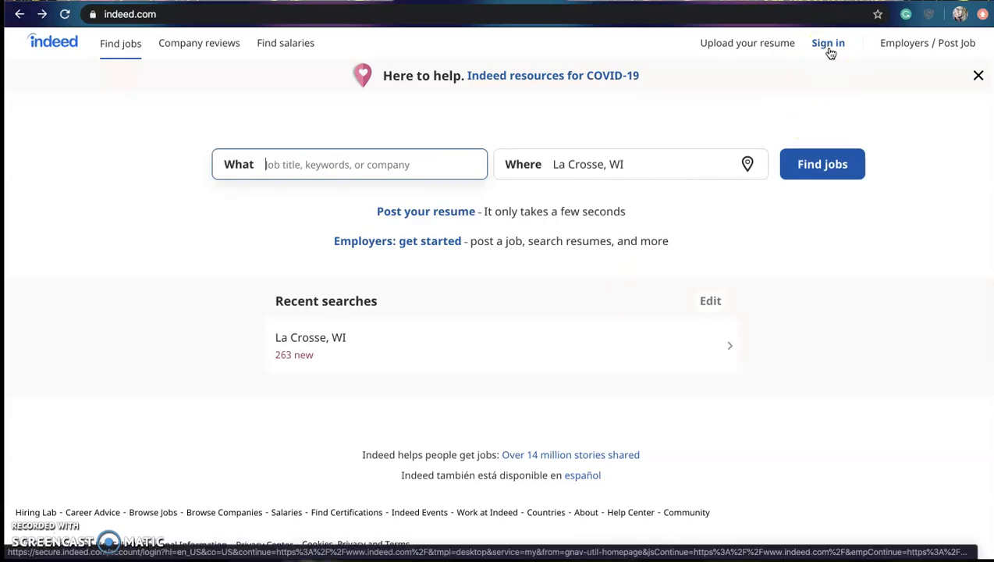
- Go to the Indeed Sign In page and scroll to the account-creation and help links
left_click(827, 44)
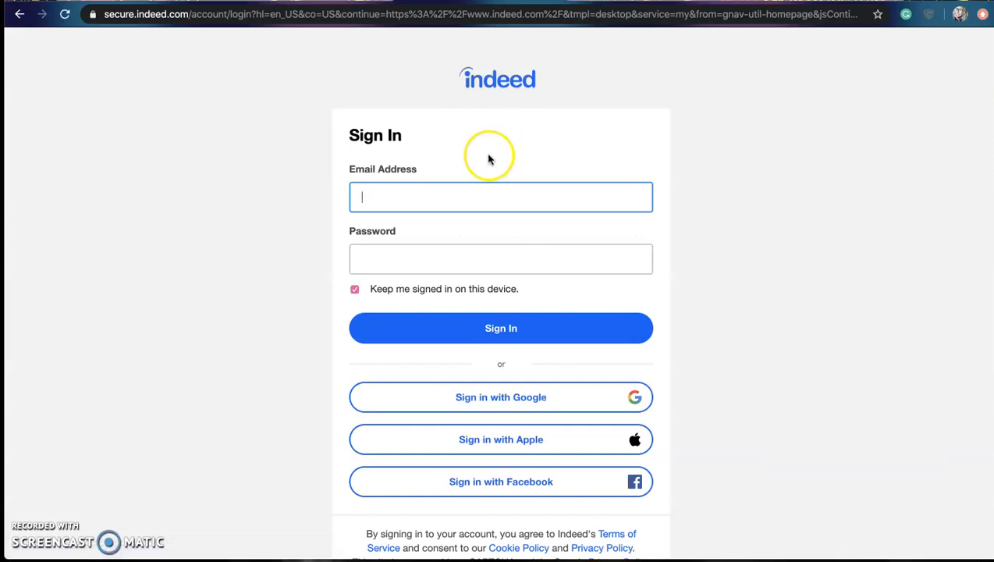
mouse_move(440, 282)
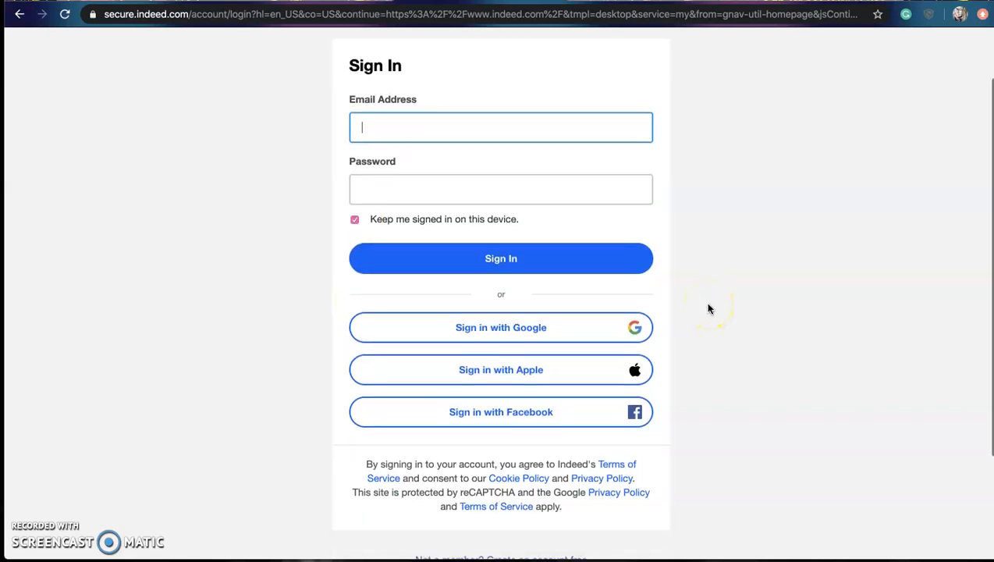
scroll("down", 3)
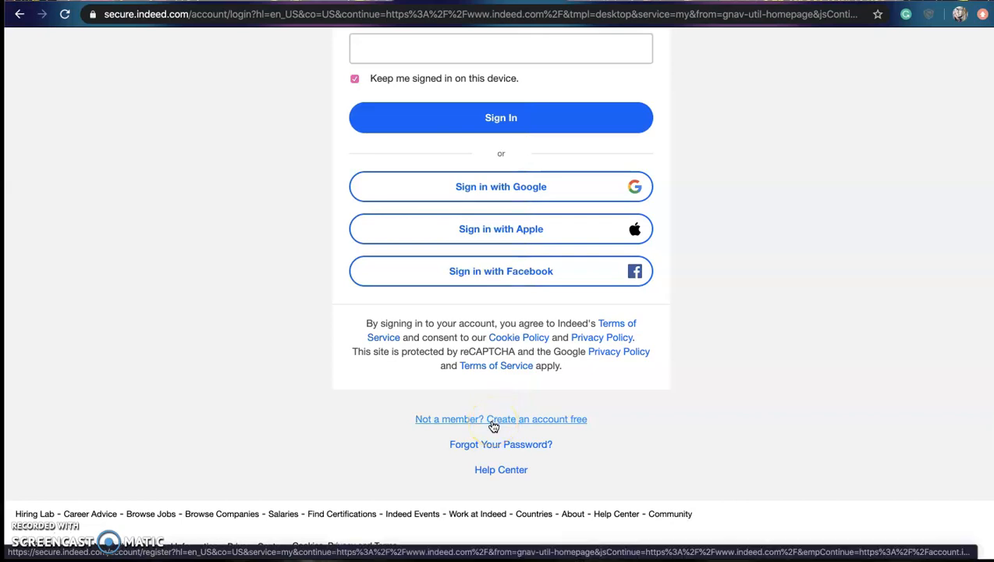
- Start a free Create an Account form with Job seeker as the account type
left_click(501, 418)
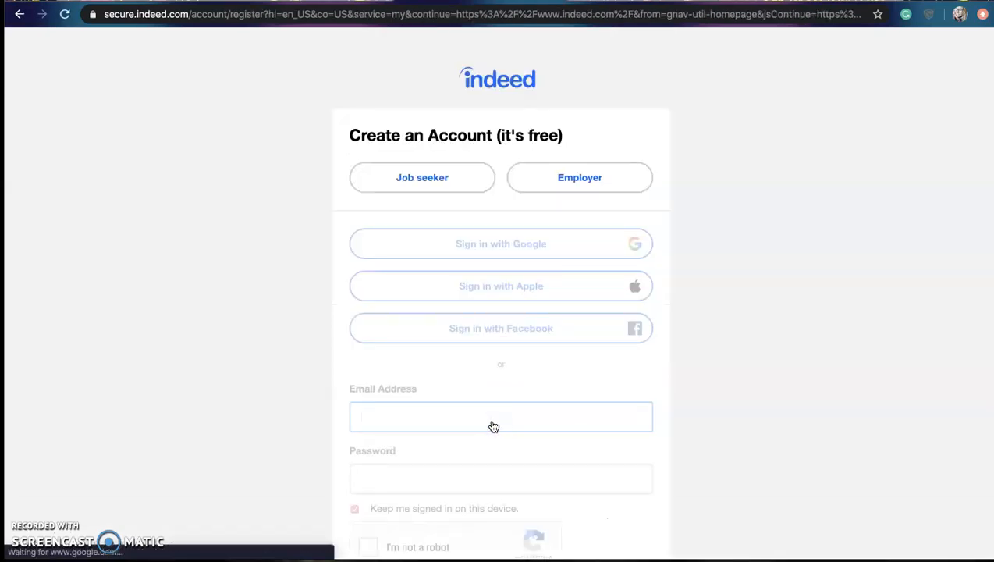
mouse_move(485, 304)
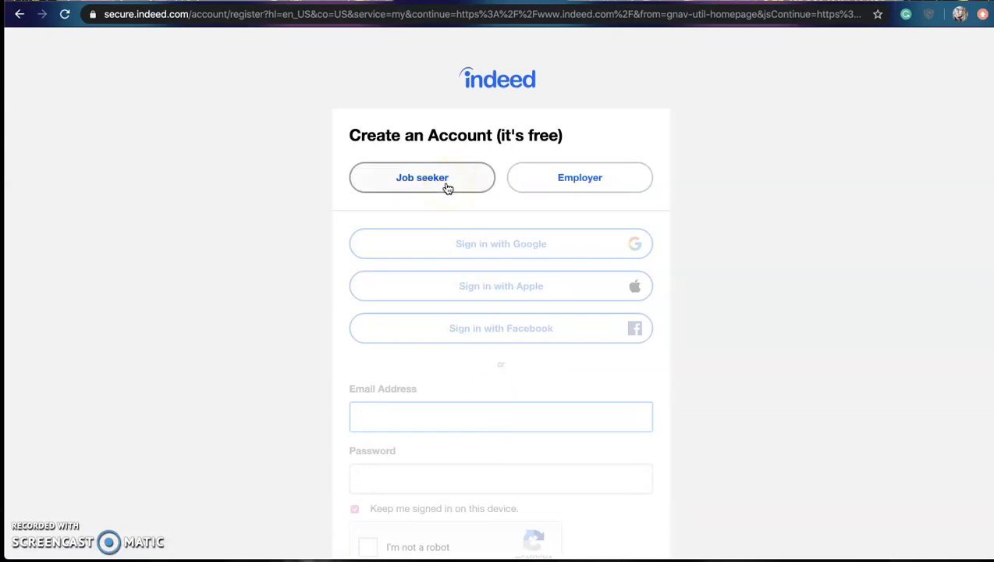
left_click(580, 178)
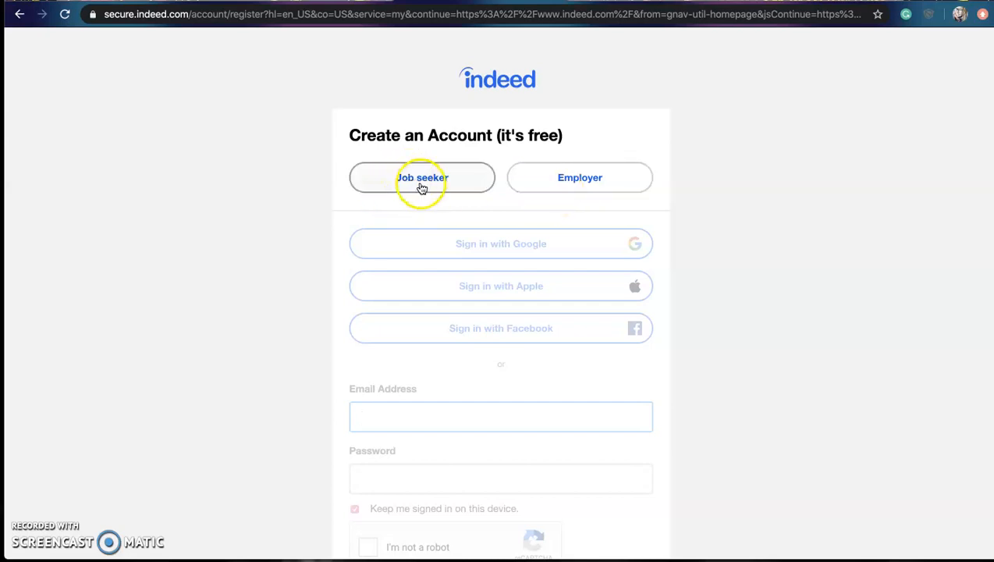
left_click(421, 178)
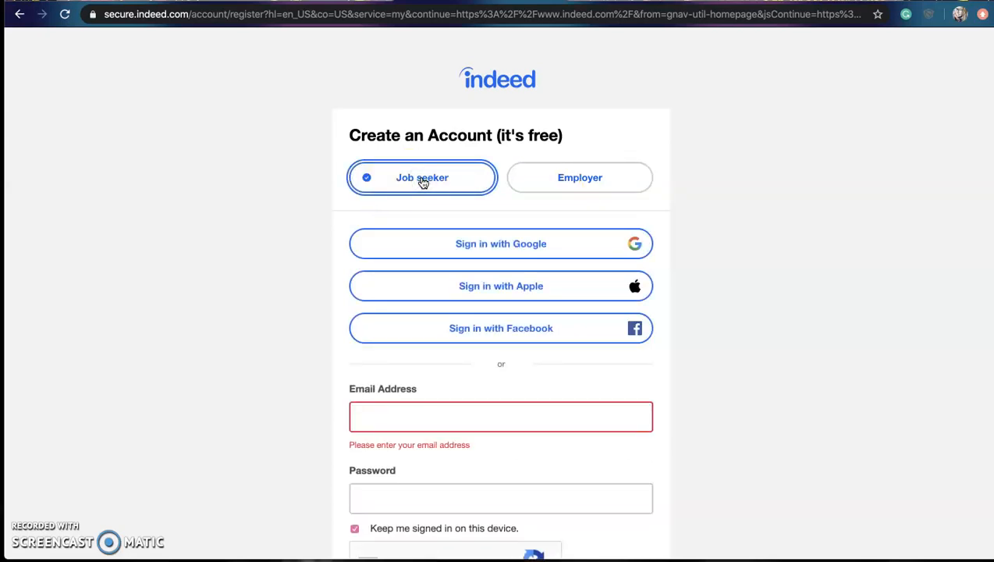
mouse_move(371, 349)
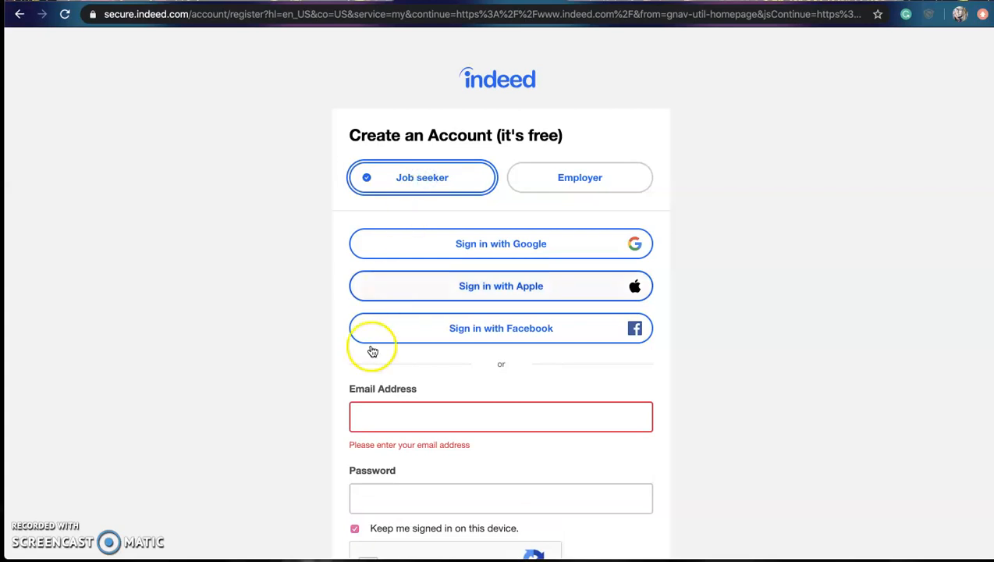
scroll("down", 3)
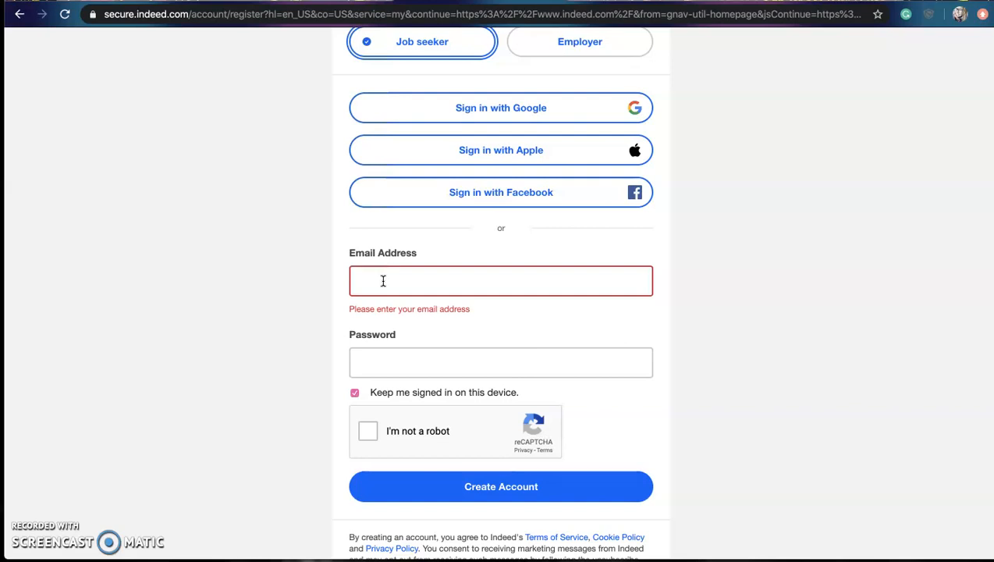
left_click(499, 281)
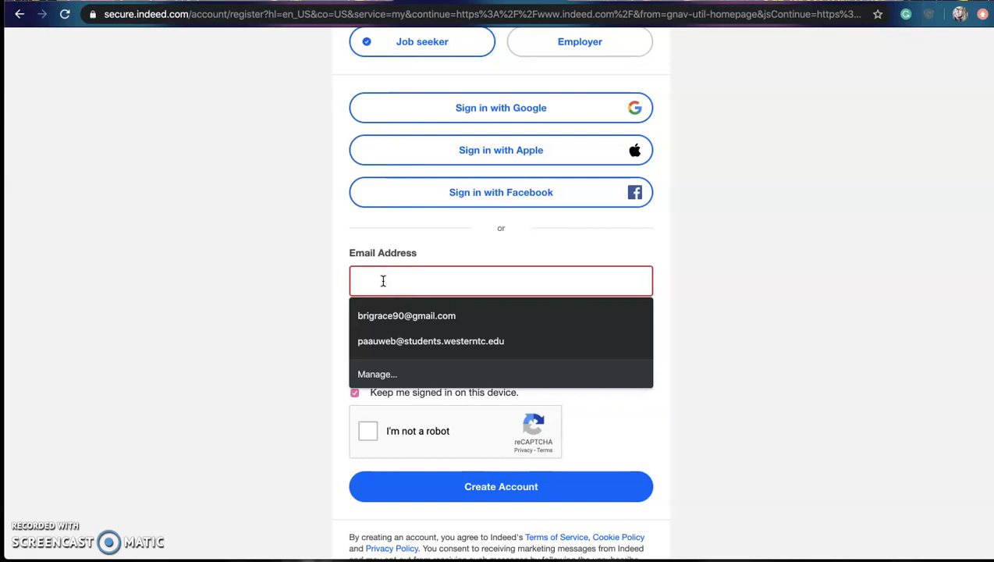
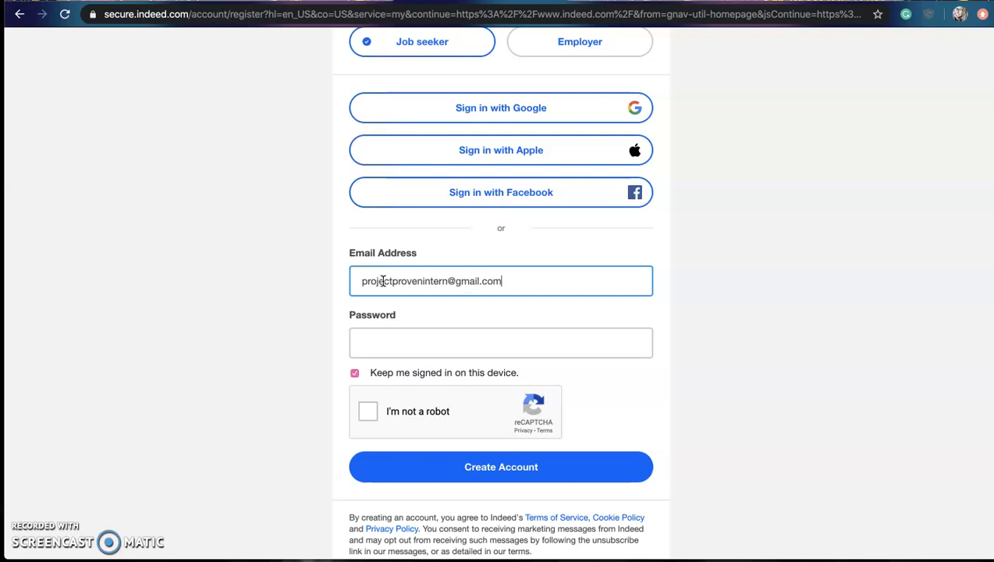
left_click(499, 343)
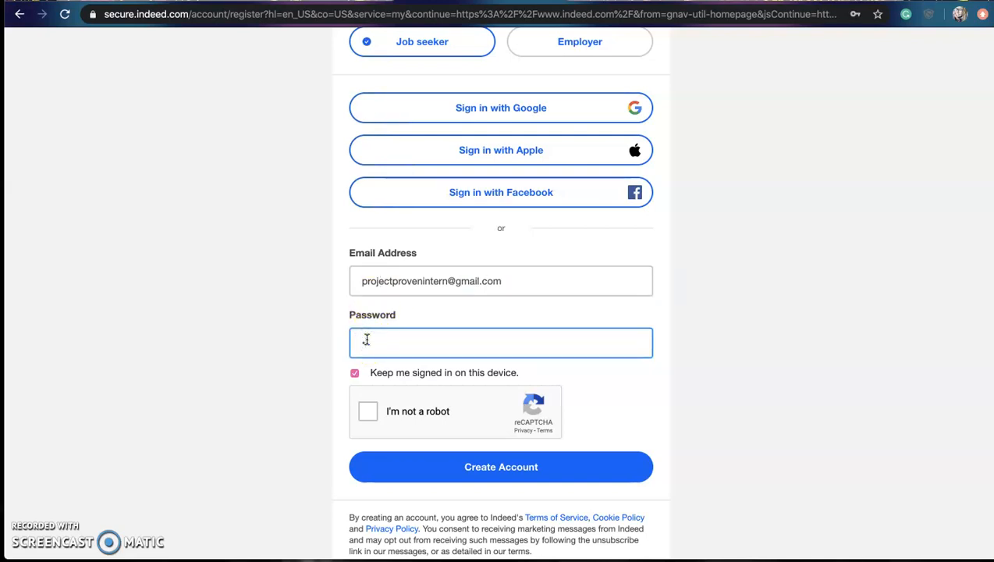
type("••••")
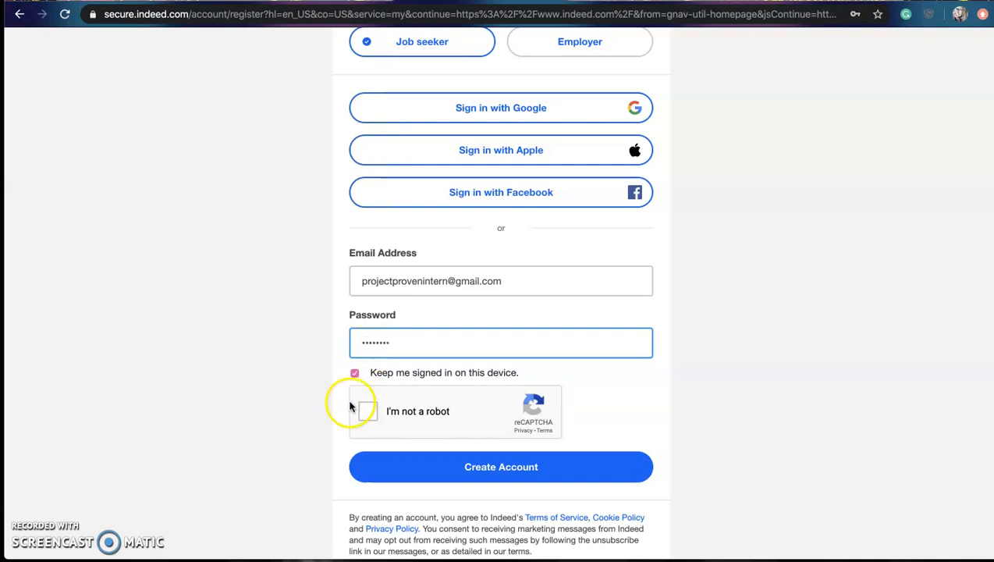
- Pass the 'I'm not a robot' check and submit Create Account
left_click(369, 412)
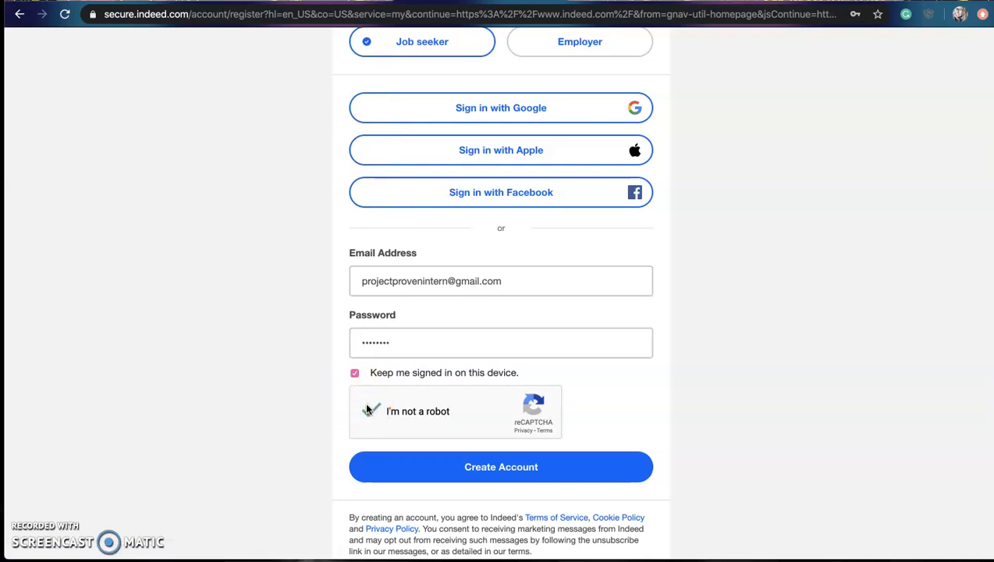
left_click(501, 466)
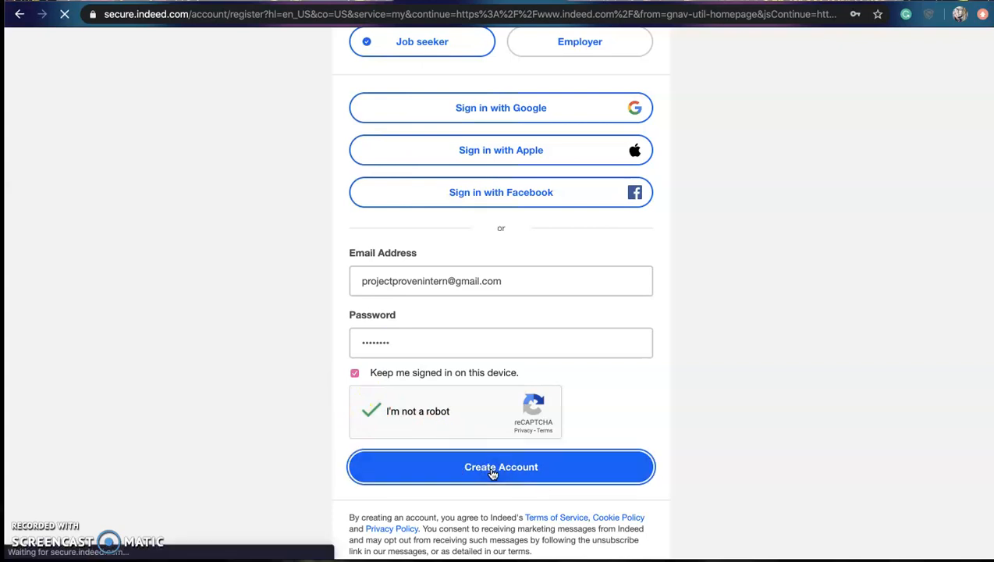
left_click(501, 467)
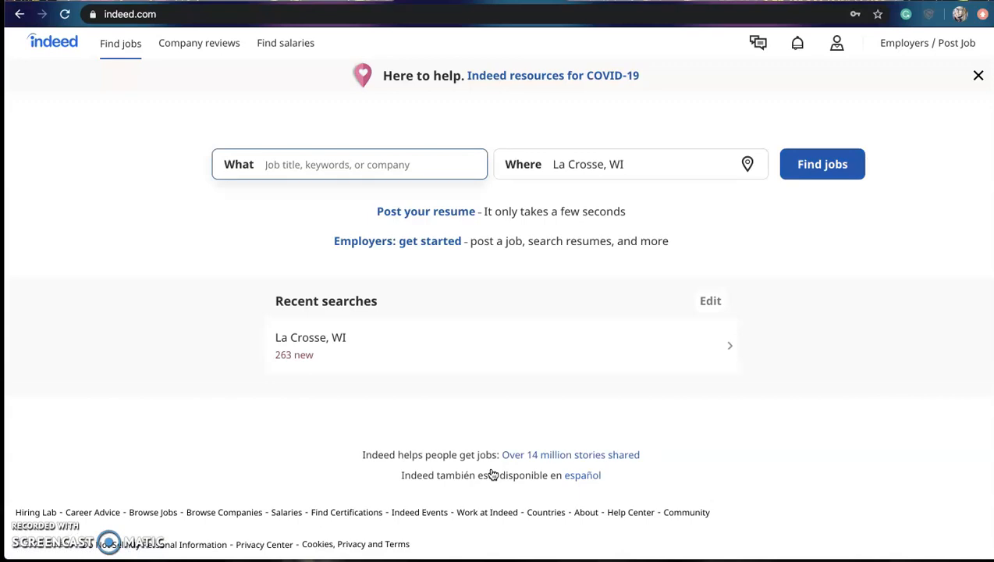
mouse_move(747, 216)
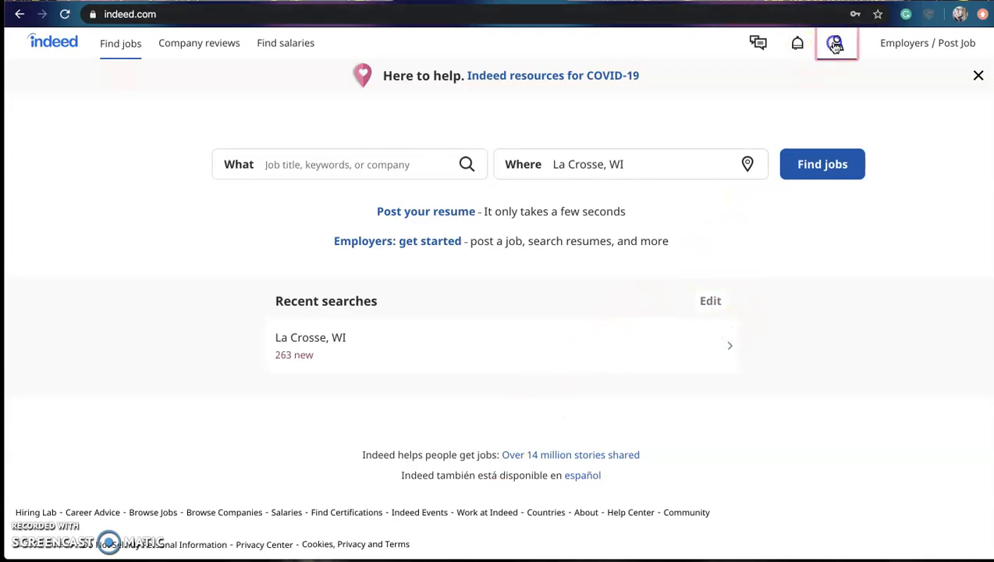
- Show the account menu for the new signed-in account with its verify prompt
left_click(837, 44)
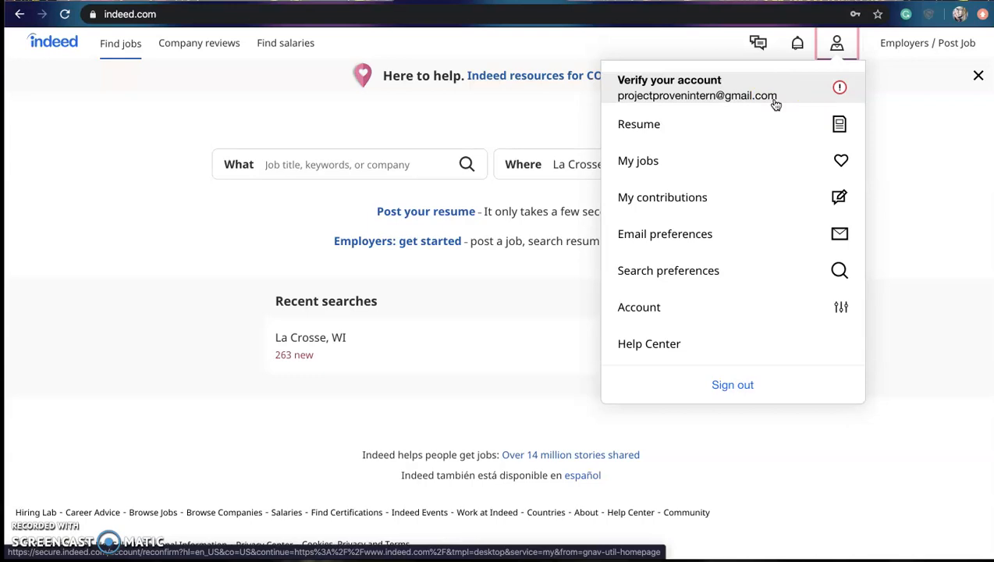
mouse_move(730, 48)
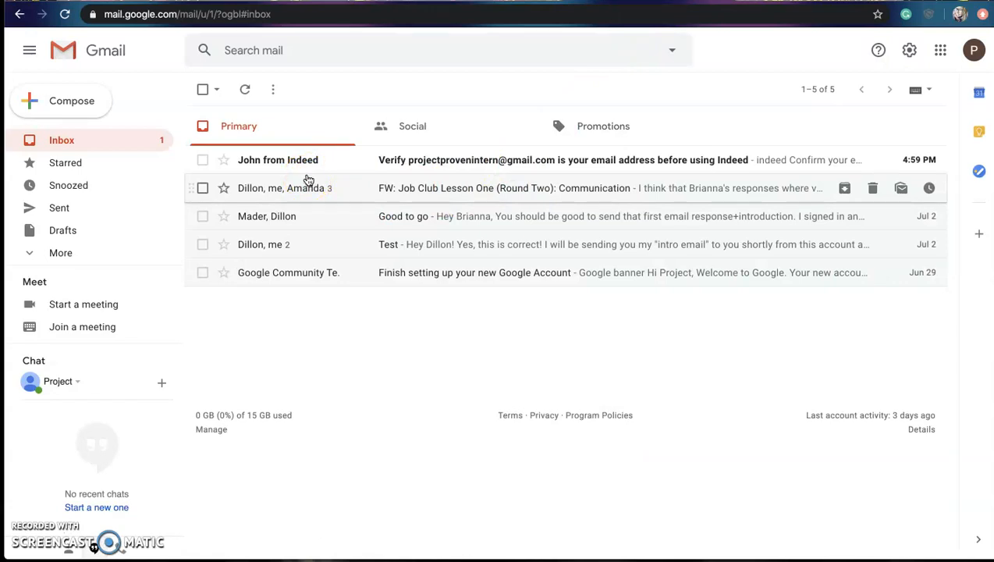
- From the Gmail verification email, confirm the new Indeed account
left_click(278, 159)
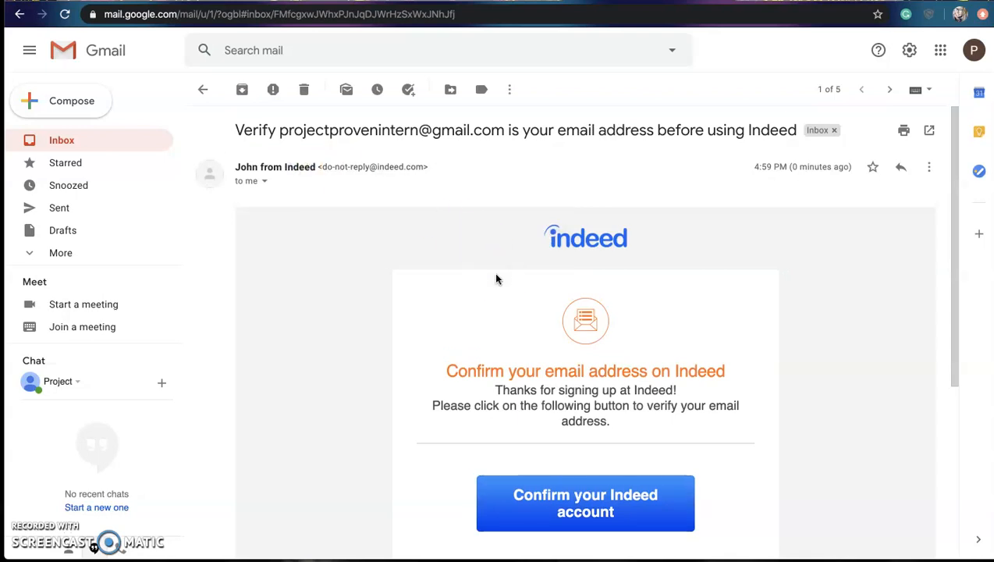
scroll("down", 3)
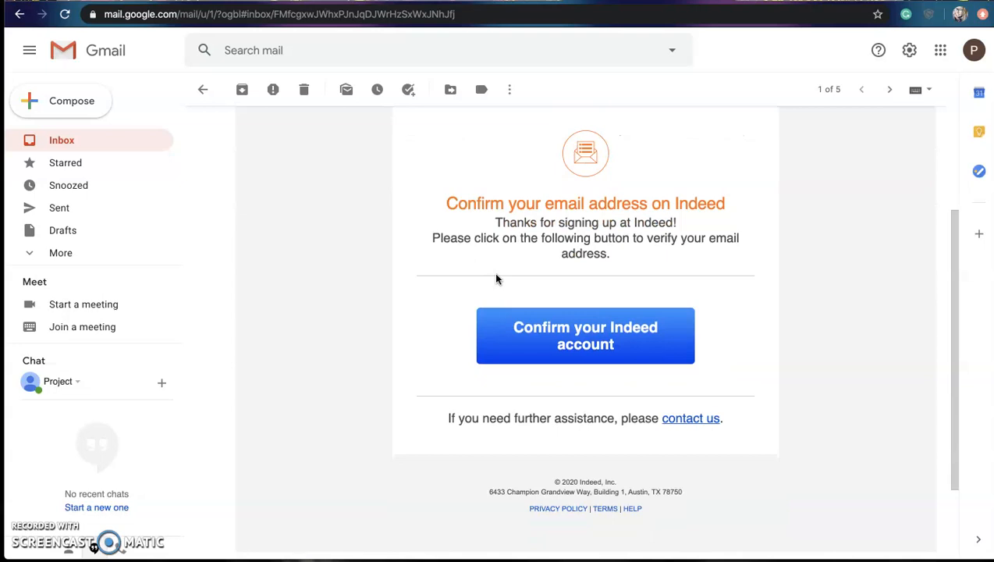
left_click(585, 336)
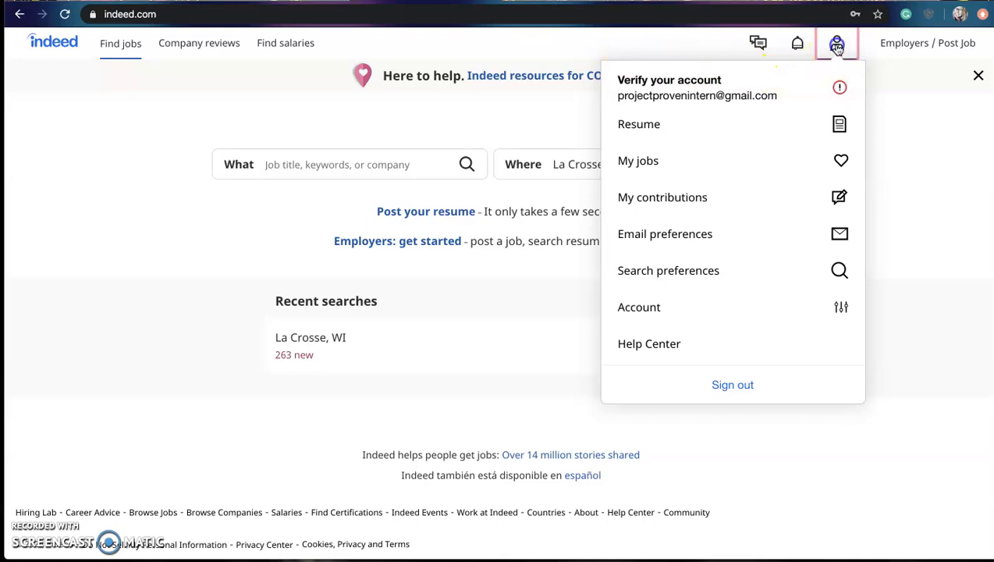
mouse_move(794, 81)
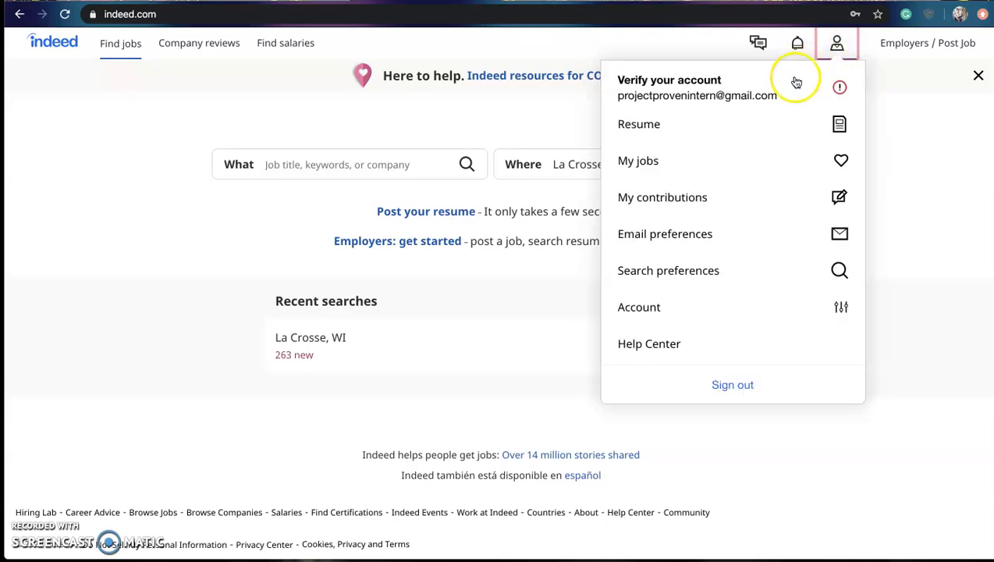
- View Account settings, check the menu no longer asks to verify, and return to Find jobs
left_click(639, 306)
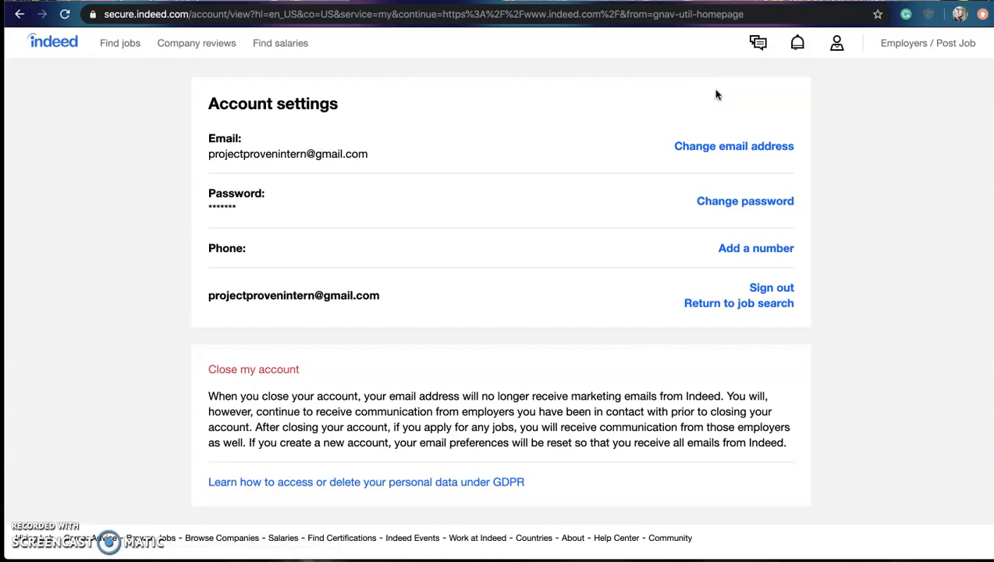
mouse_move(790, 75)
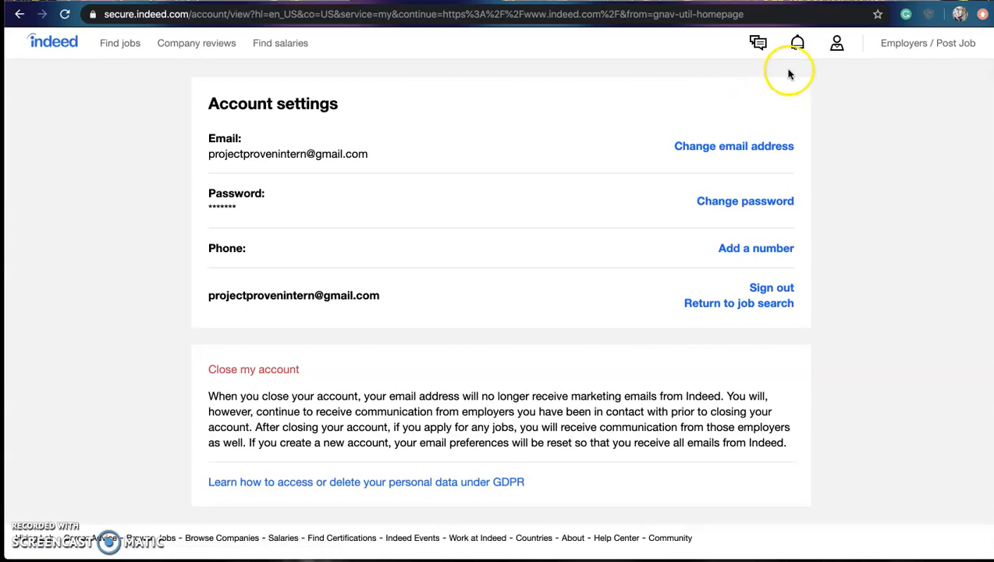
left_click(836, 44)
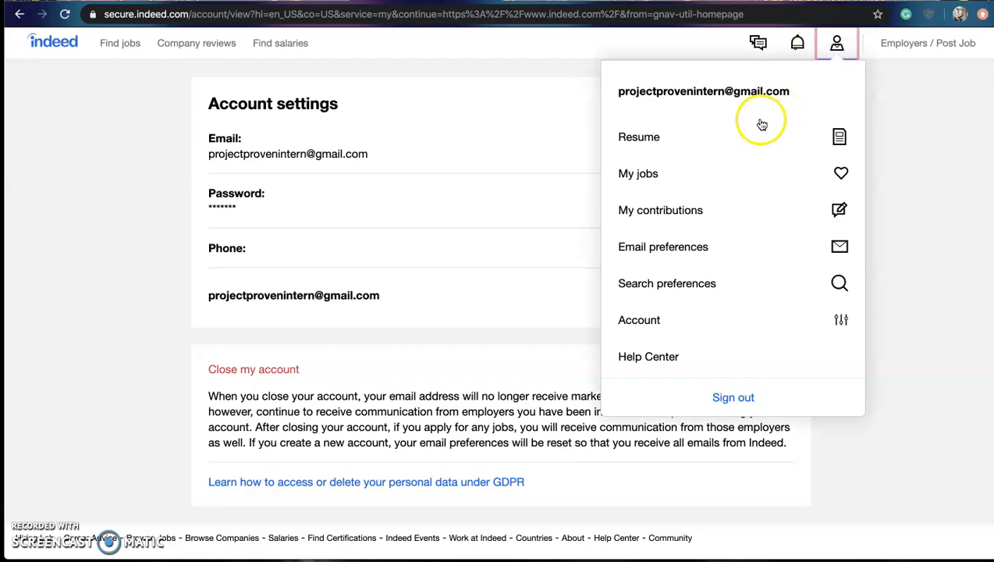
mouse_move(117, 56)
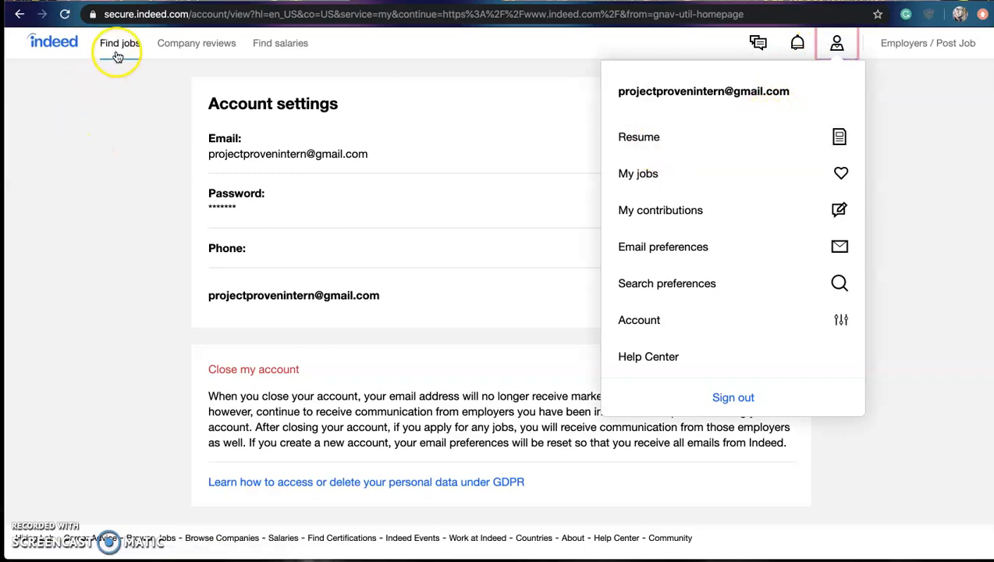
left_click(119, 44)
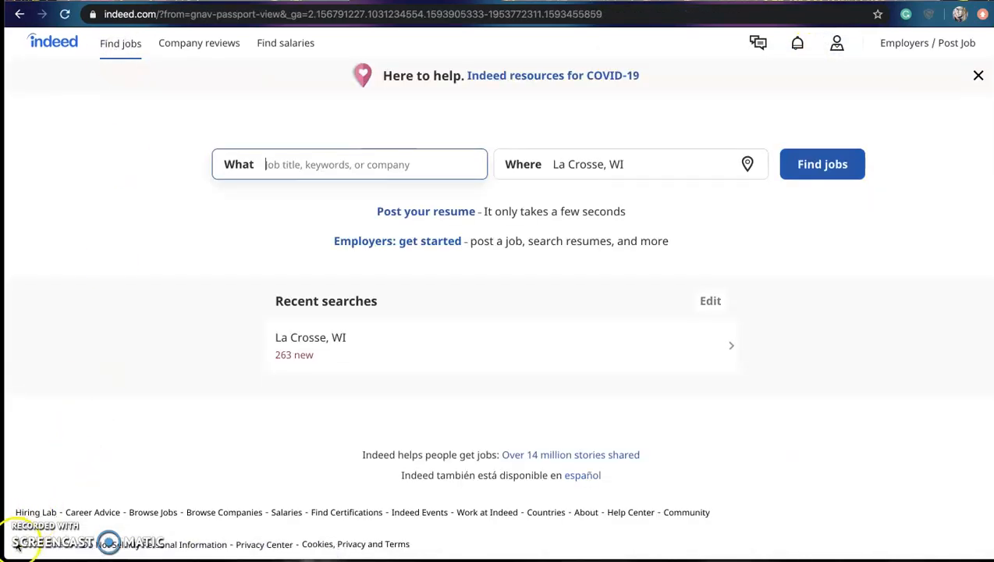